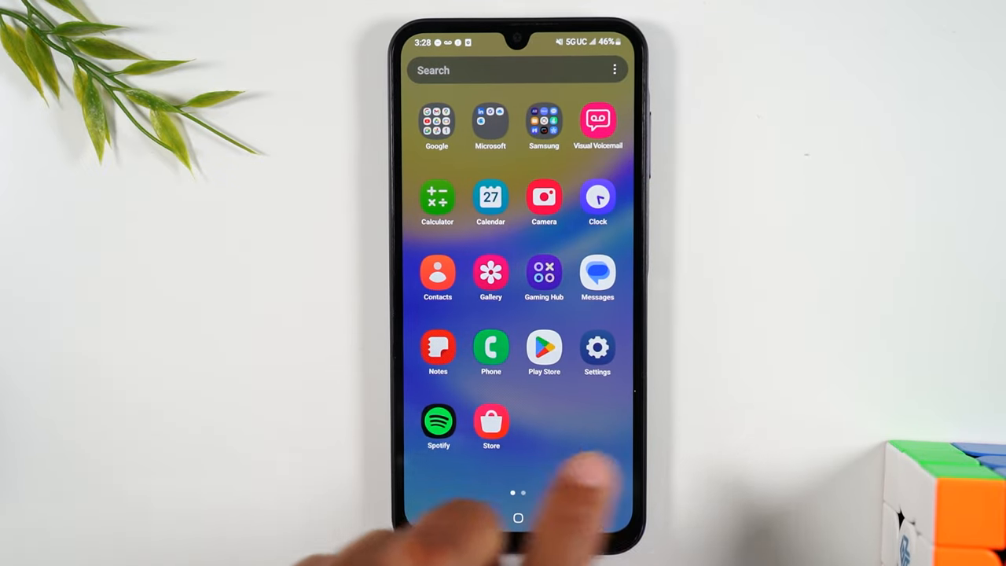
- Open the Recent album in Gallery and bring up the 153 MB Rubik's cube video
{"action": "left_click", "coordinate": [490, 273]}
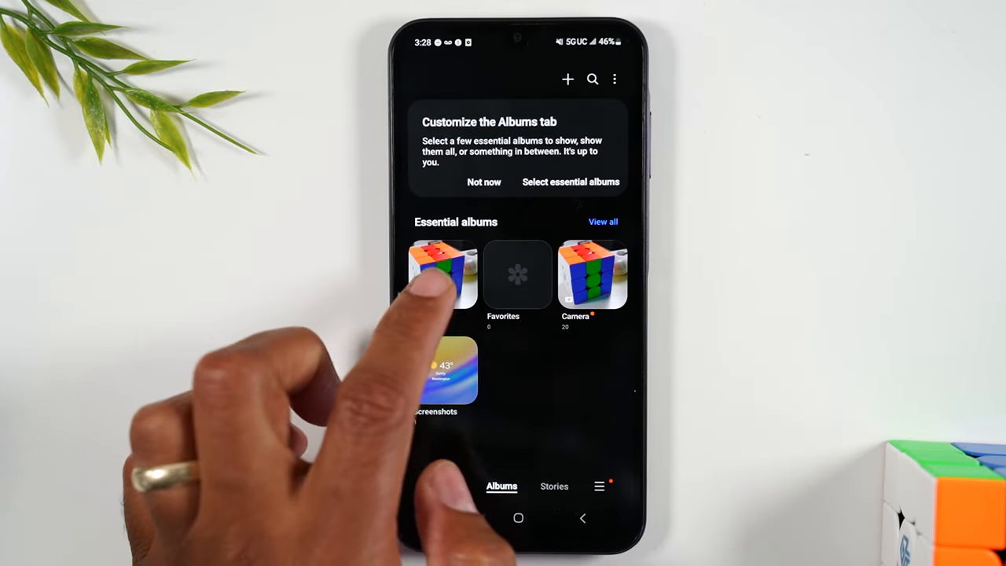
{"action": "left_click", "coordinate": [440, 275]}
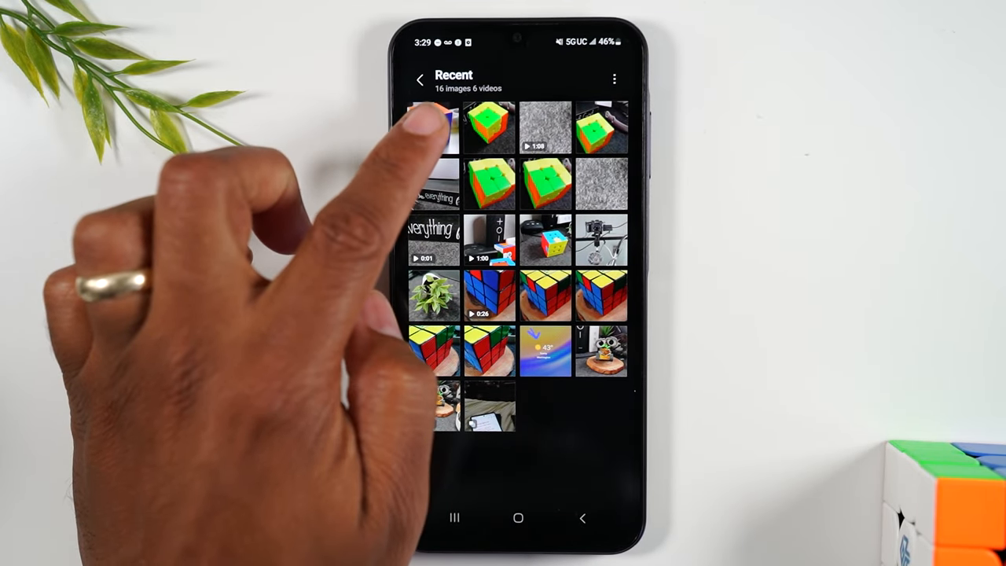
{"action": "left_click", "coordinate": [428, 129]}
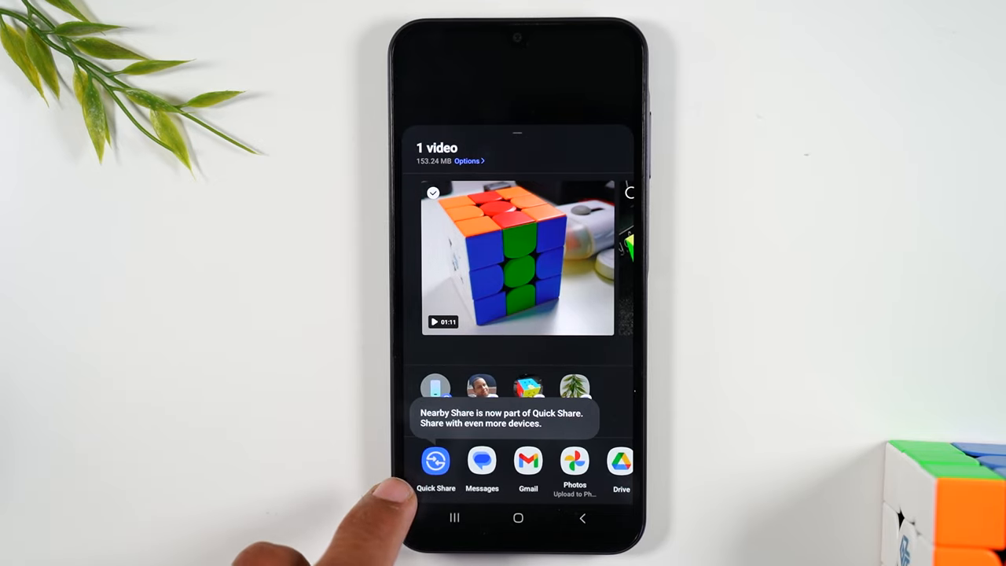
- Generate a Quick Share QR code and cloud link for the video and copy the link
{"action": "left_click", "coordinate": [435, 462]}
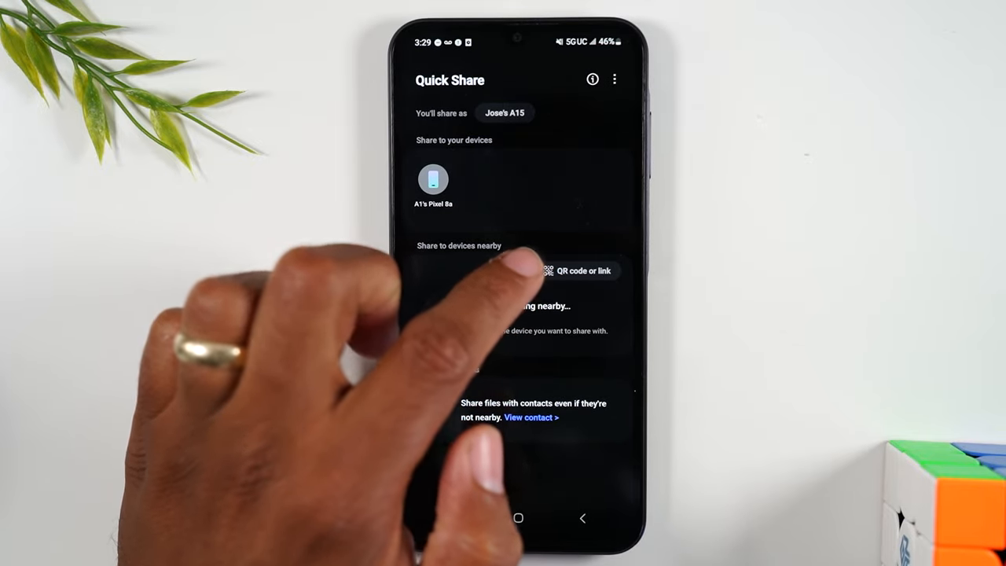
{"action": "left_click", "coordinate": [578, 270]}
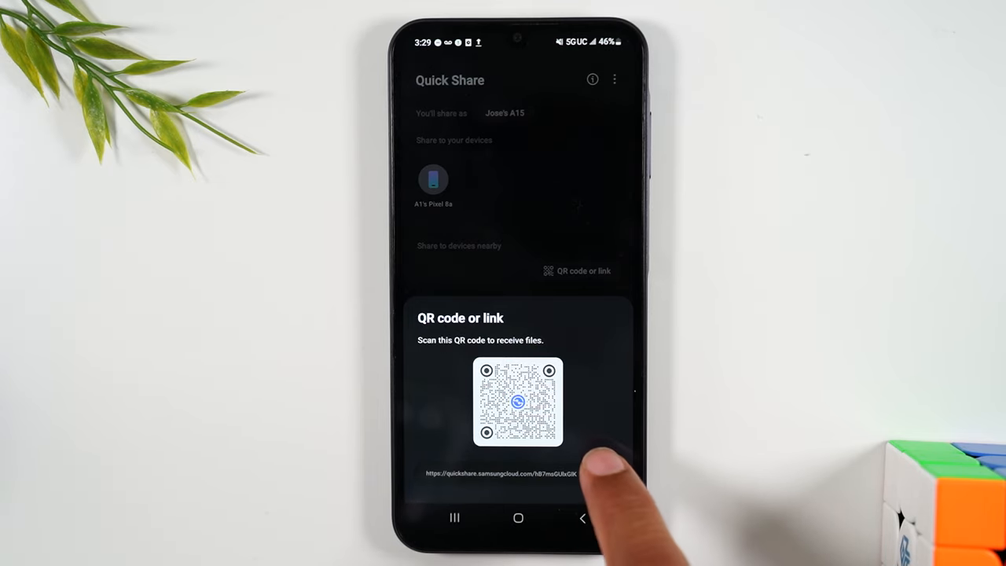
{"action": "left_click", "coordinate": [593, 473]}
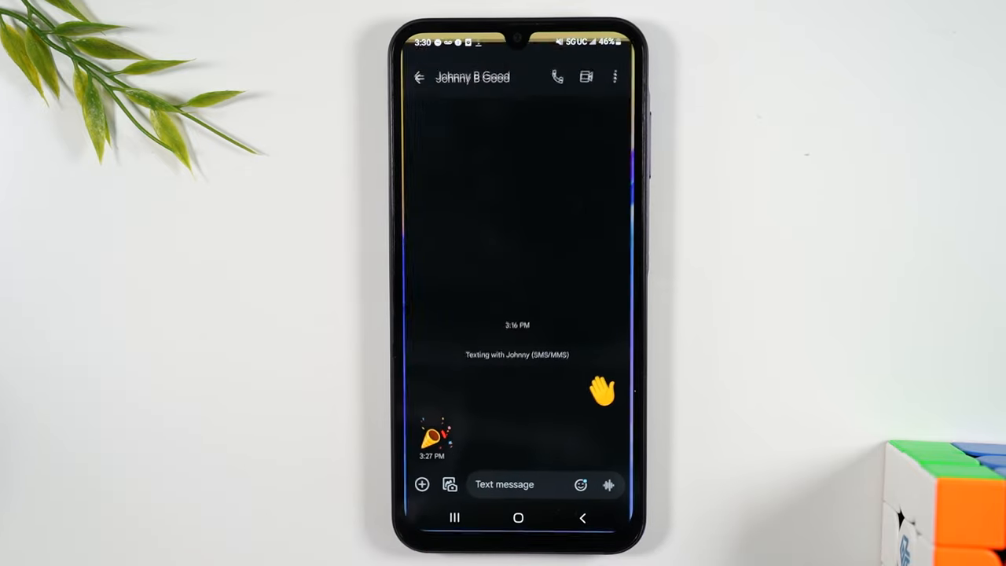
- Start a text message to Johnny B Good with the clipboard of copied links showing
{"action": "left_click", "coordinate": [421, 77]}
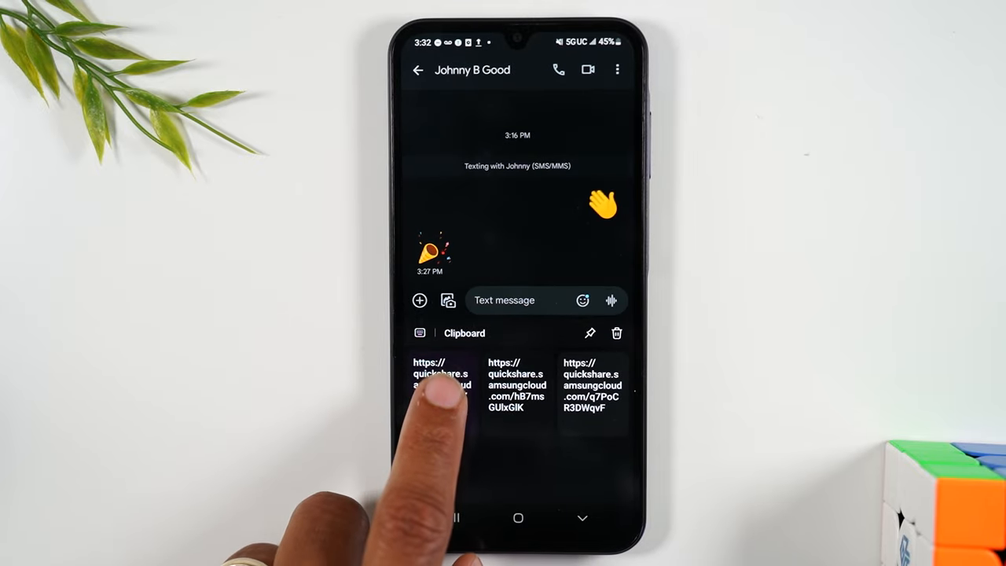
- Paste the Quick Share cloud link into the message and send it to Johnny B Good
{"action": "left_click", "coordinate": [436, 385]}
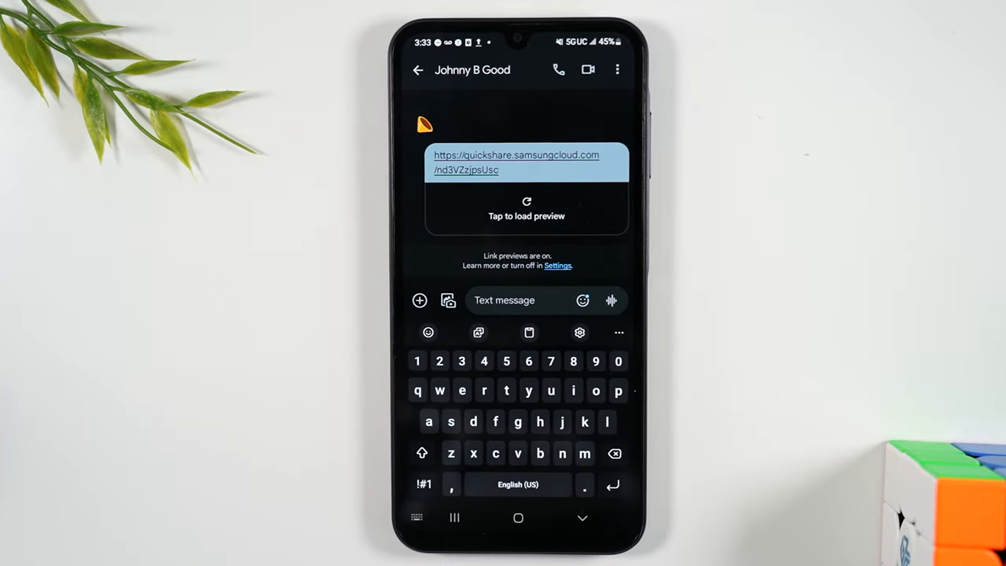
- View the sent video link's two-day expiry in Quick Share, then begin a new Gmail draft
{"action": "left_click", "coordinate": [526, 161]}
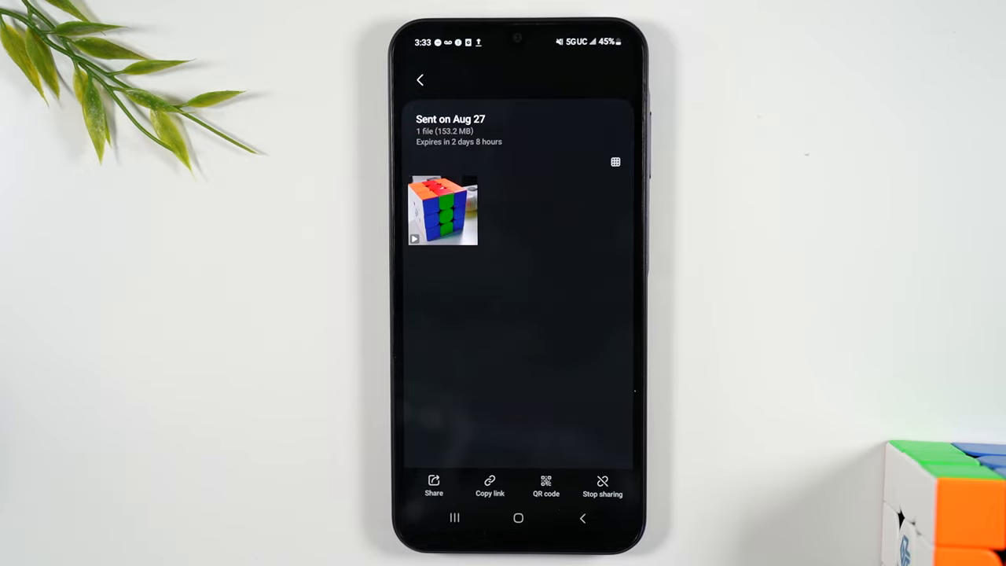
{"action": "left_click", "coordinate": [517, 518]}
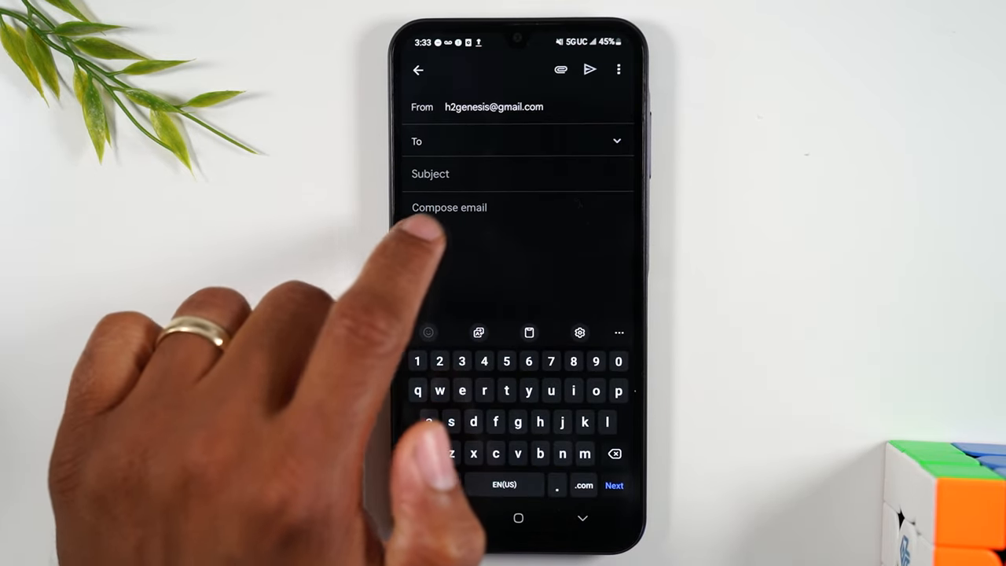
- Paste the Quick Share video link from the clipboard into the Gmail draft body
{"action": "left_click", "coordinate": [450, 208]}
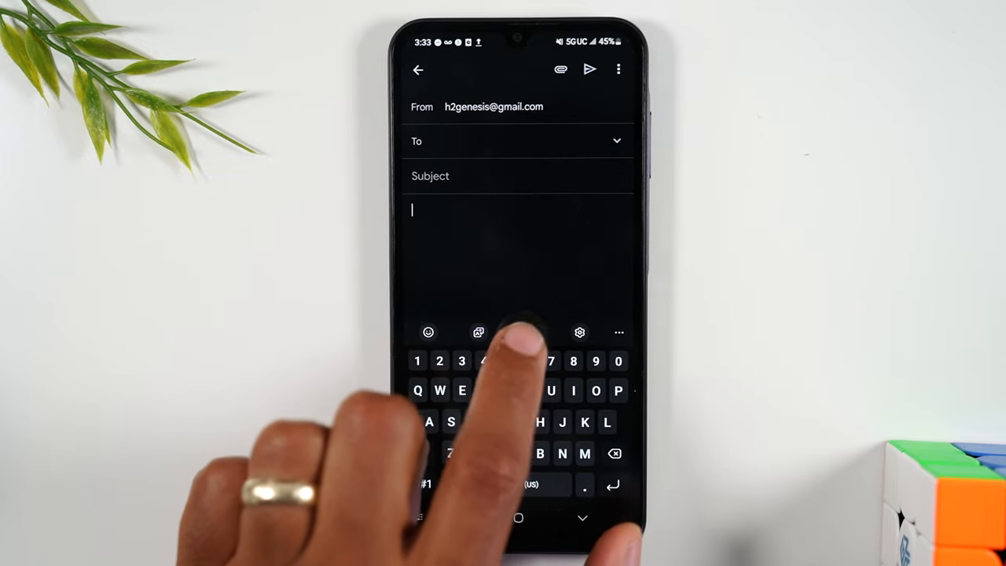
{"action": "left_click", "coordinate": [478, 333]}
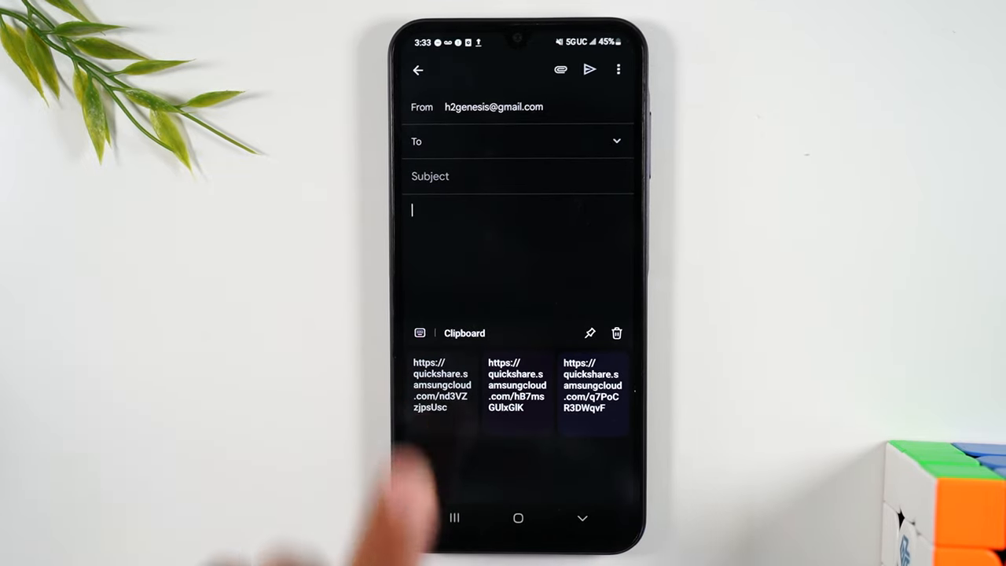
{"action": "left_click", "coordinate": [443, 385]}
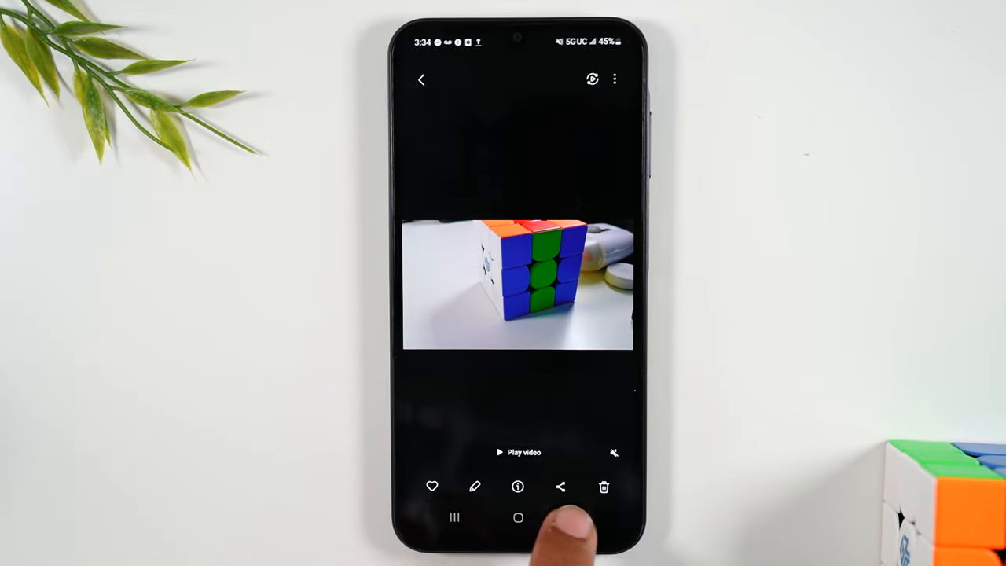
- Select 15 items in the Recent album for sharing together
{"action": "left_click", "coordinate": [421, 79]}
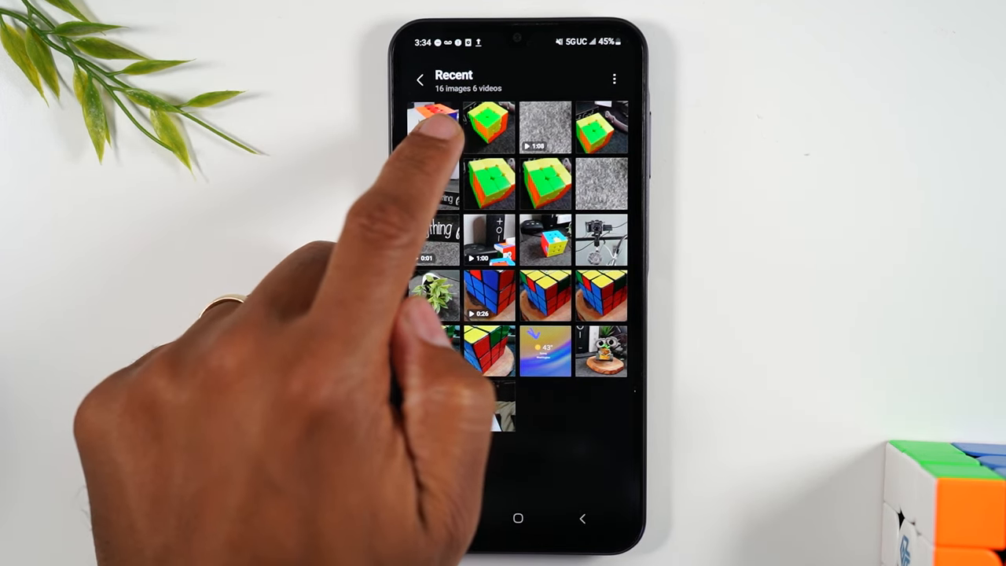
{"action": "left_click", "coordinate": [437, 129]}
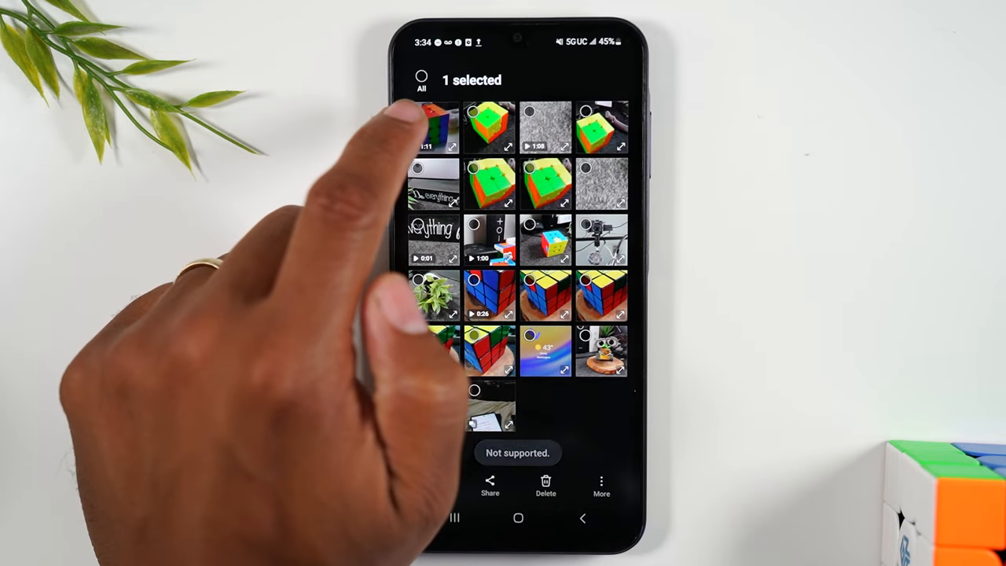
{"action": "left_click", "coordinate": [421, 75]}
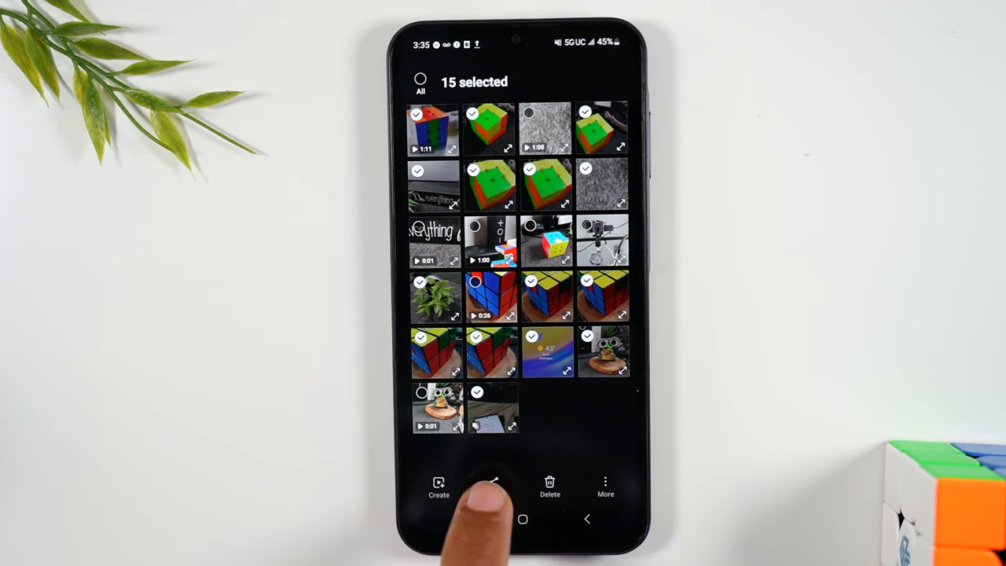
- Send the 15 selected items to Quick Share, listing the nearby Pixel 8a and contacts
{"action": "left_click", "coordinate": [494, 484]}
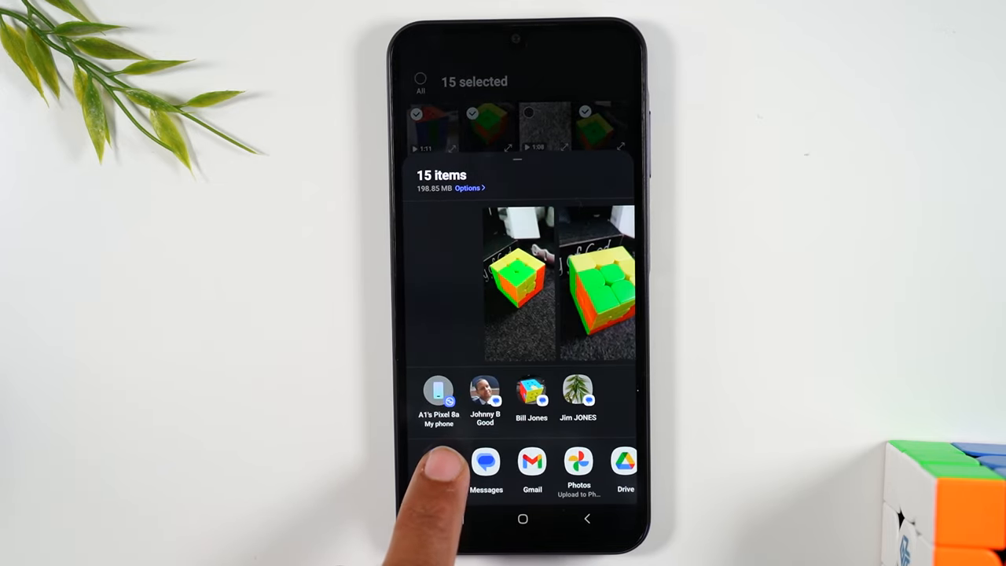
{"action": "left_click", "coordinate": [433, 394]}
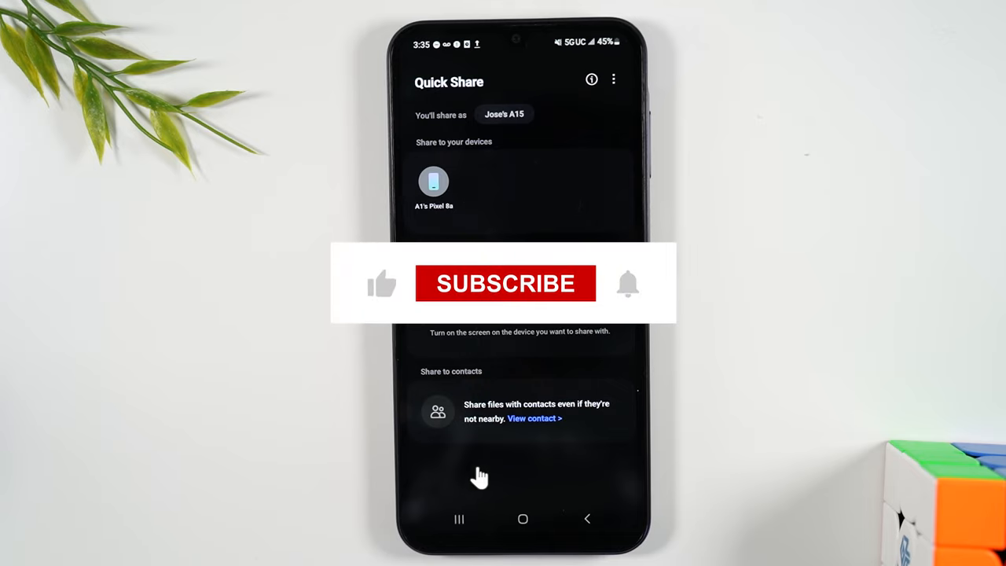
{"action": "mouse_move", "coordinate": [500, 299]}
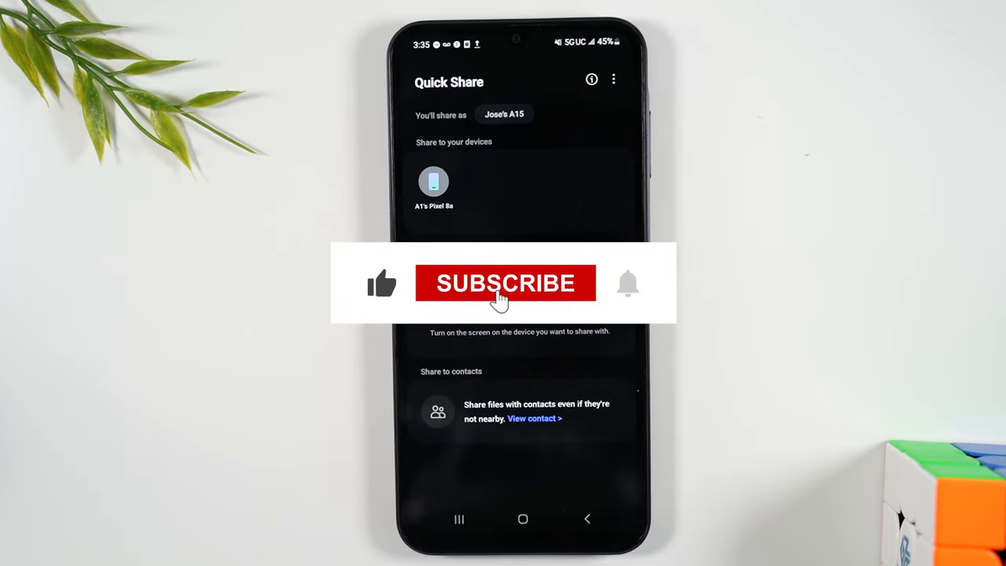